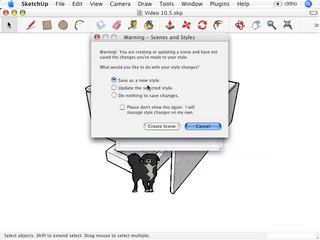
Dismiss the Scenes and Styles warning so the doghouse model shows again.
left_click(84, 92)
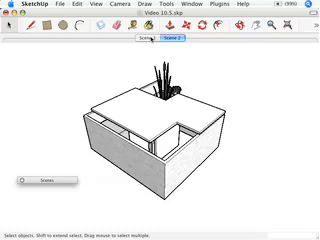
Switch to the top-down plan scene of the doghouse.
left_click(140, 42)
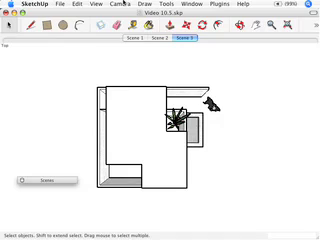
Step through the plan-without-dog, overhead cutaway with dog, and charcoal-style scenes.
left_click(120, 8)
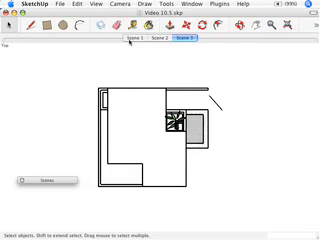
left_click(40, 180)
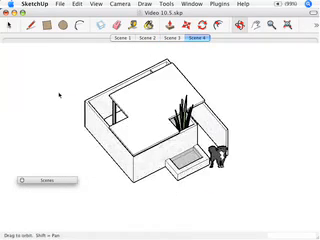
left_click(112, 6)
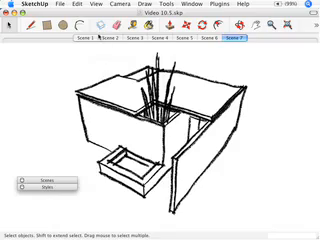
Cycle the scenes: exterior, plan with dog, plan without dog, interior, charcoal, top, hand-drawn plan.
left_click(78, 40)
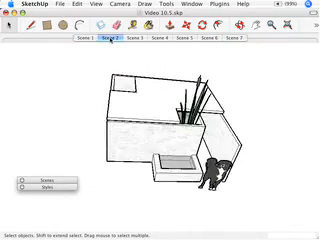
left_click(134, 40)
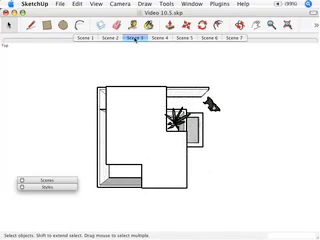
left_click(156, 40)
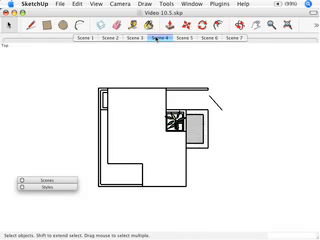
left_click(188, 40)
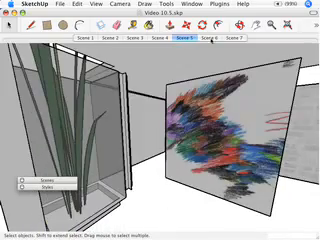
left_click(208, 40)
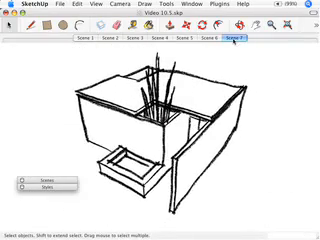
left_click(160, 40)
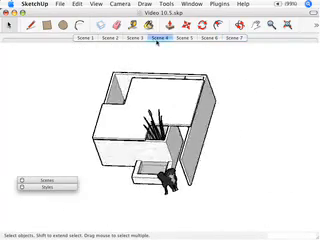
left_click(116, 40)
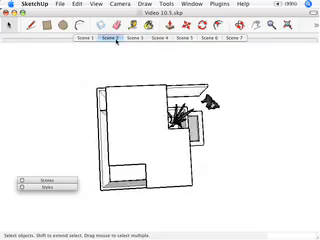